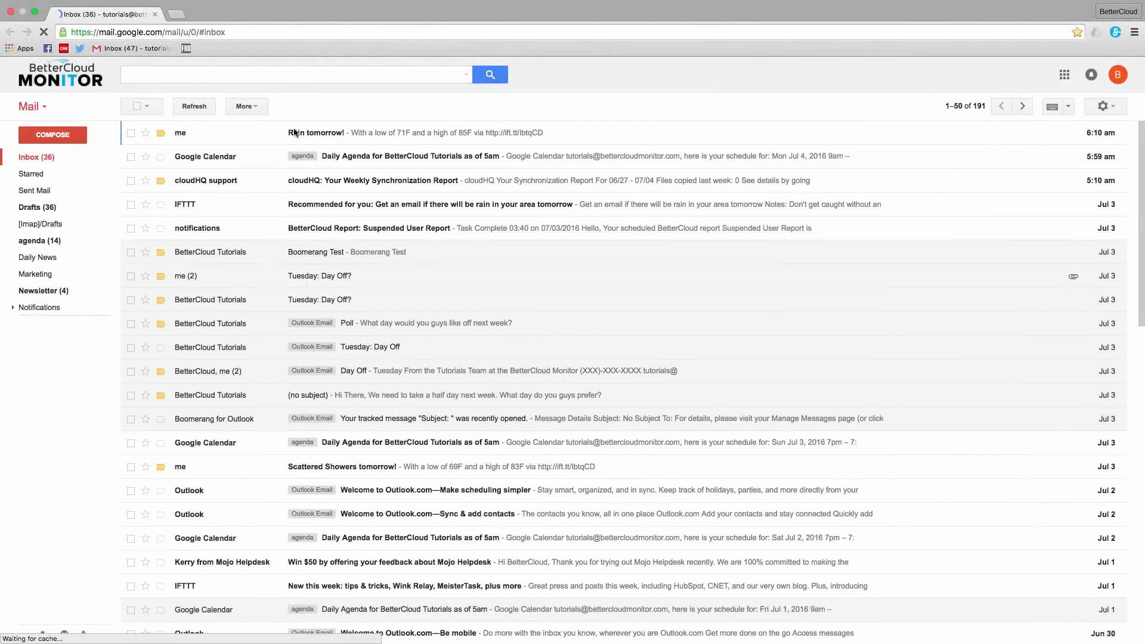
# - Open the 'Rain tomorrow!' email and print it from the Reply dropdown
pyautogui.click(316, 132)
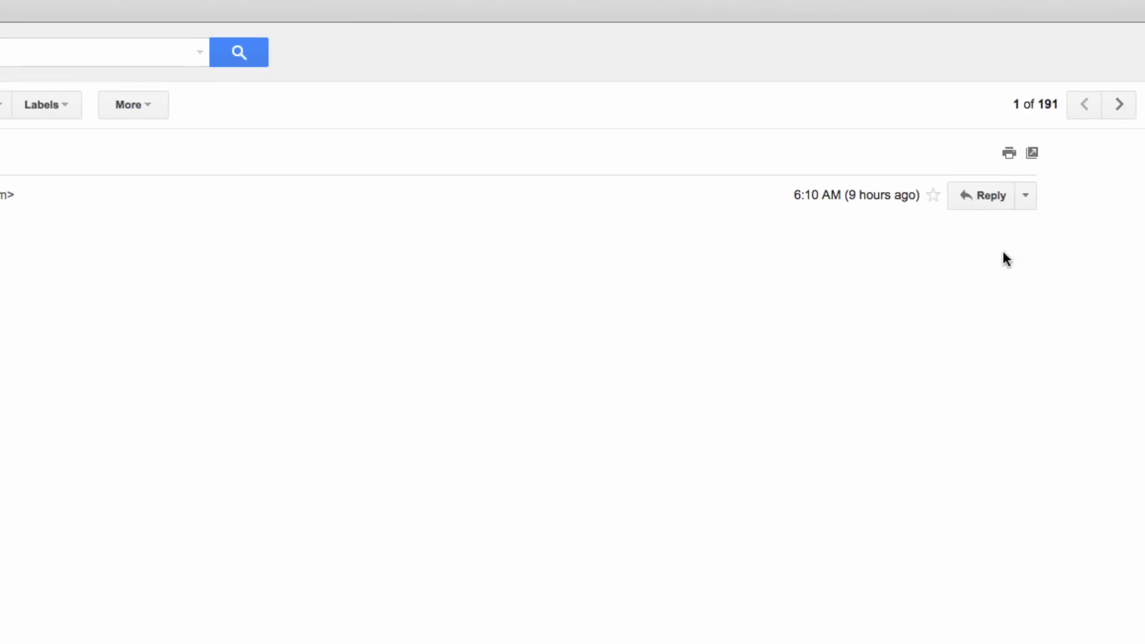
pyautogui.click(1025, 195)
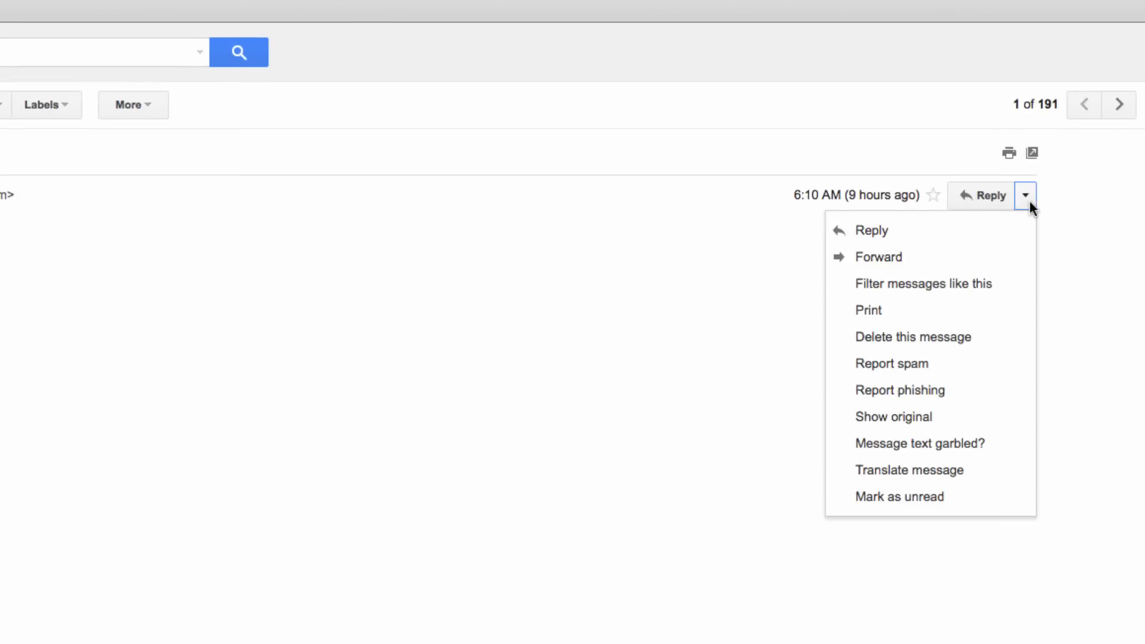
pyautogui.moveTo(884, 317)
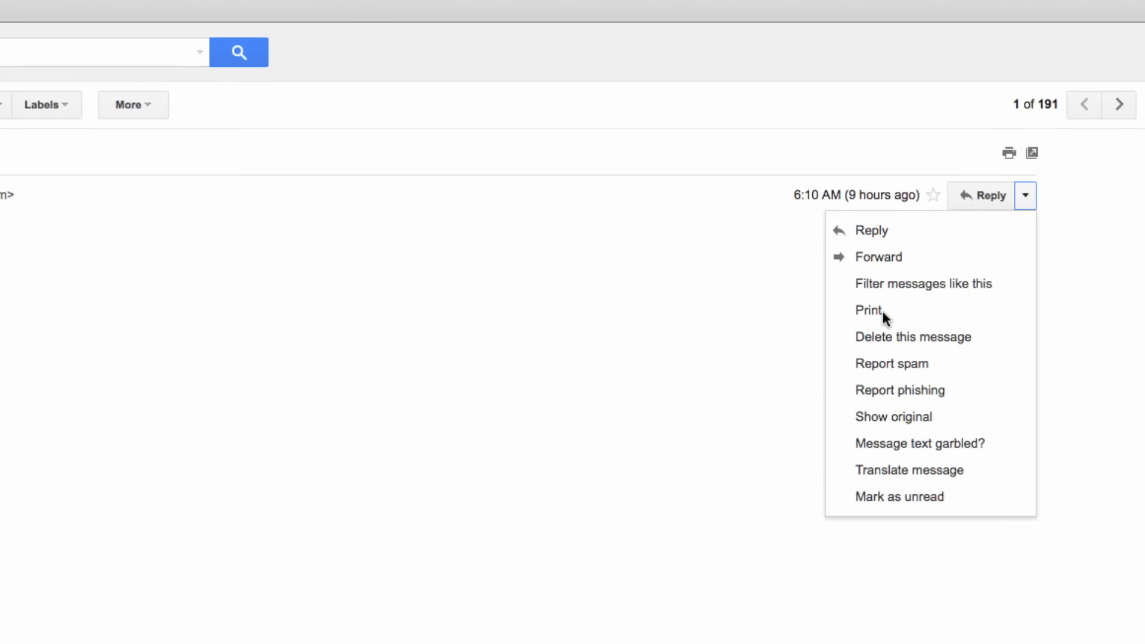
pyautogui.click(866, 310)
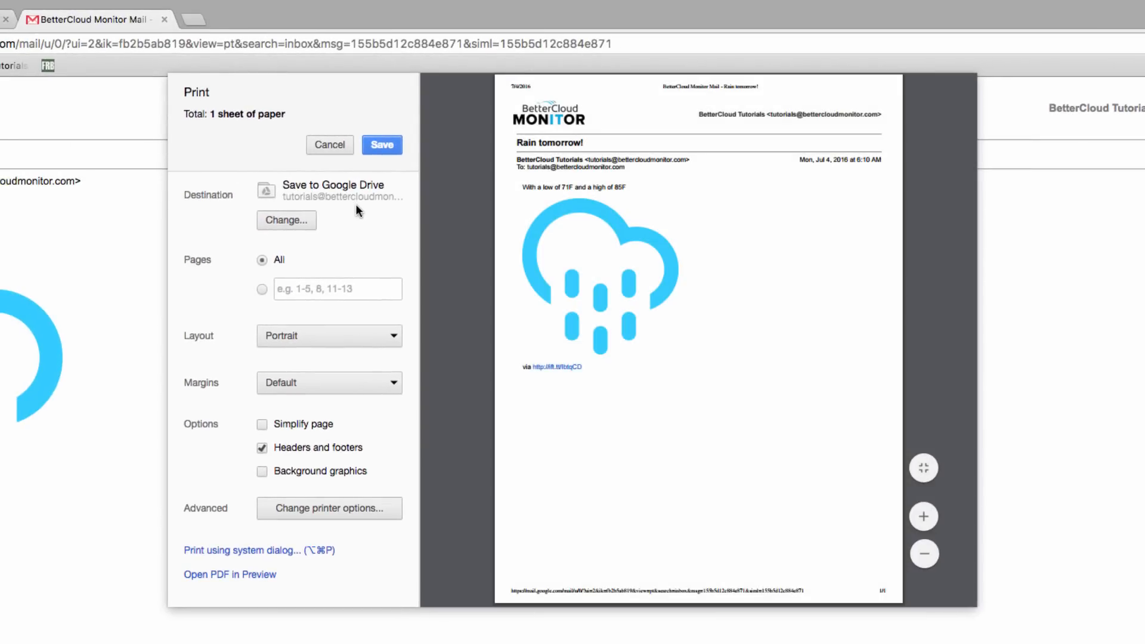
pyautogui.moveTo(378, 235)
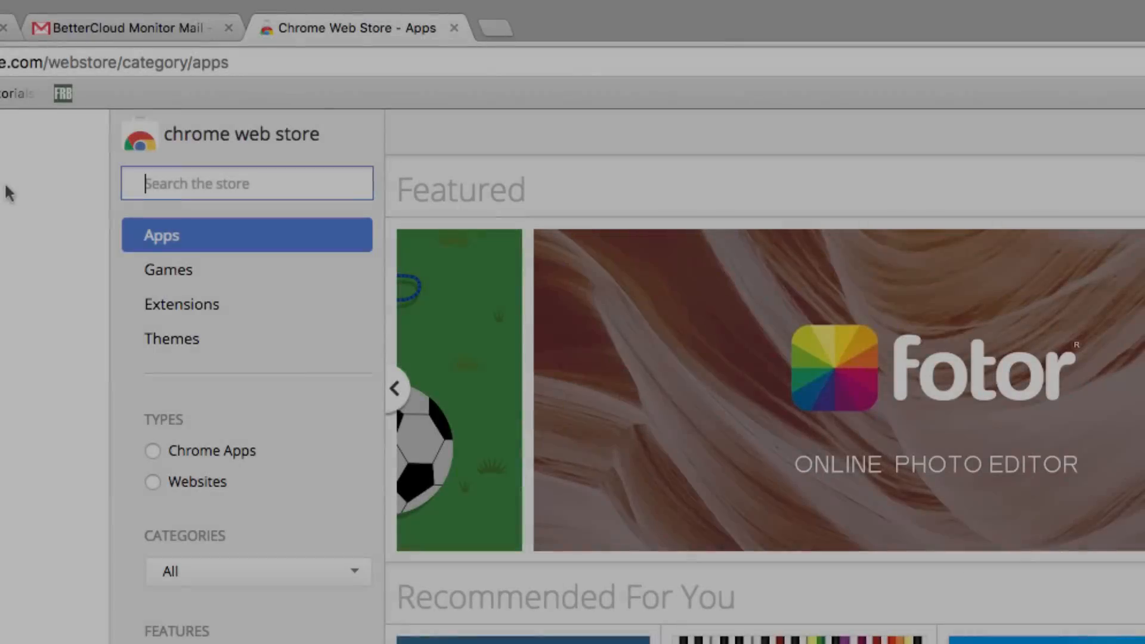
# - Search the Web Store for 'Gmail Print' and add Gmail Print All Pro to Chrome
pyautogui.write('Gmail Print All Pro')
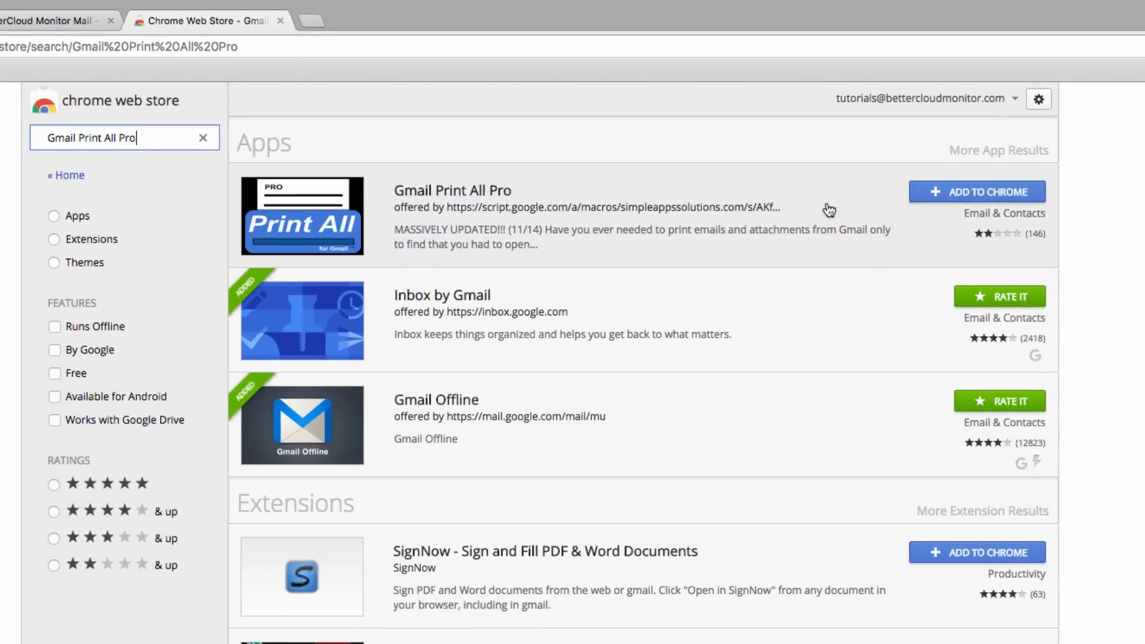
pyautogui.click(976, 192)
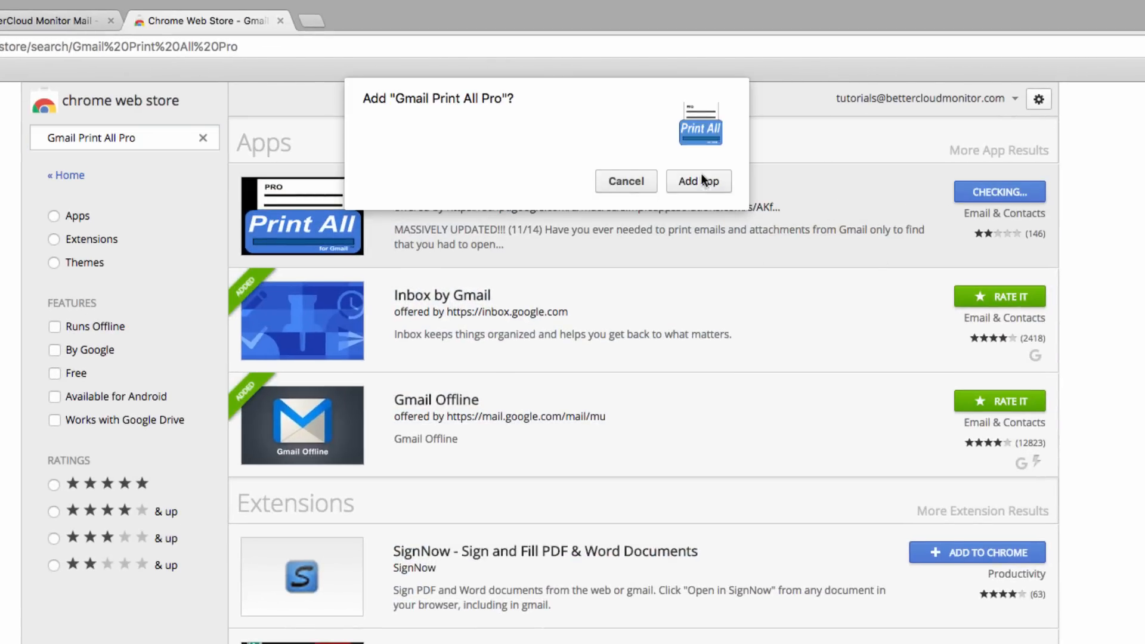
pyautogui.click(698, 181)
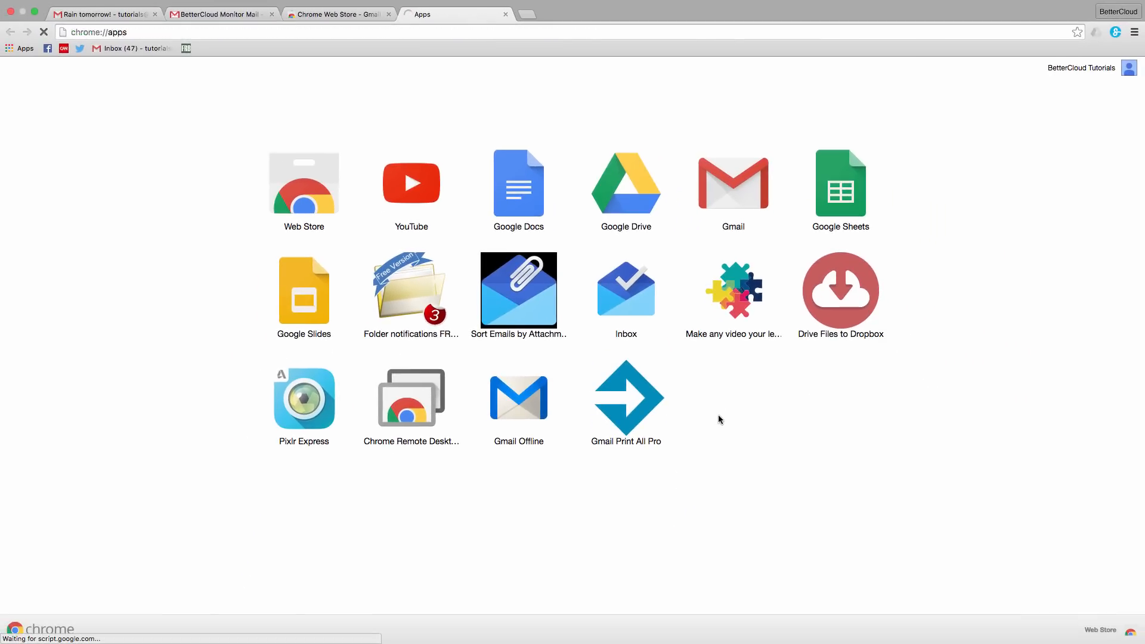
# - Launch Gmail Print All Pro from Chrome apps and allow its account access
pyautogui.click(625, 397)
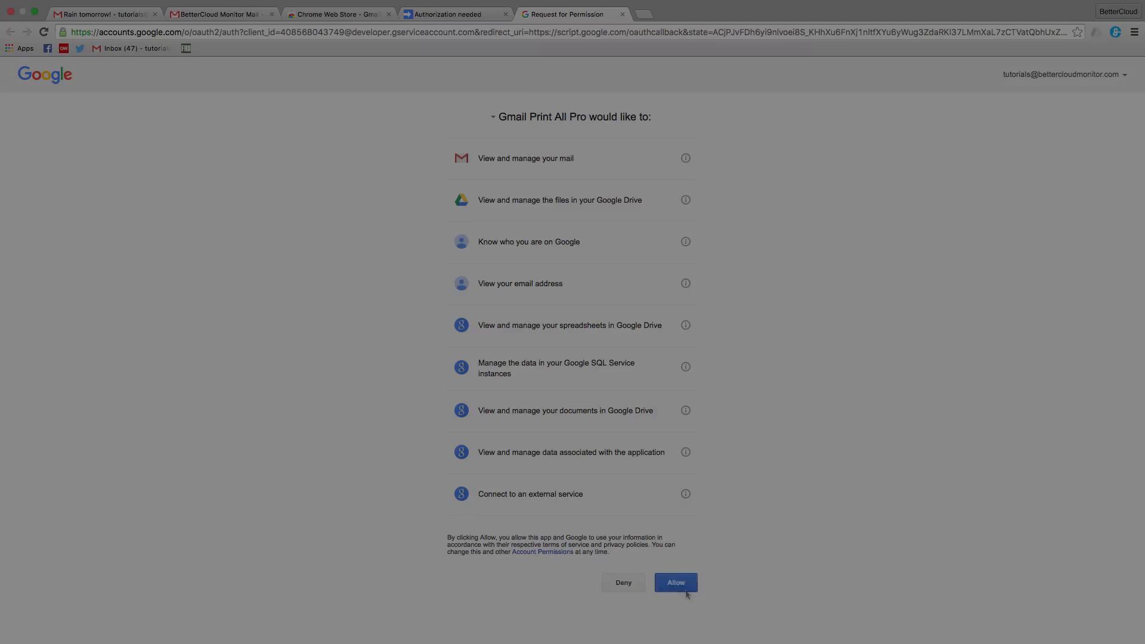
pyautogui.click(674, 581)
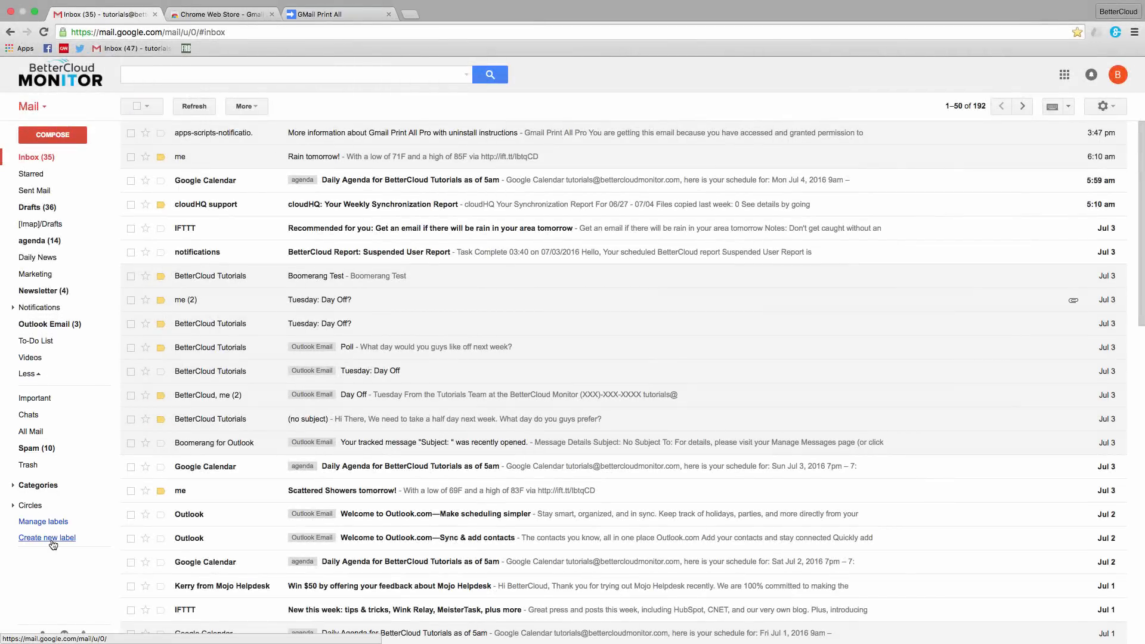
# - Create the 'To Print' label and apply it to the four checked emails
pyautogui.click(46, 538)
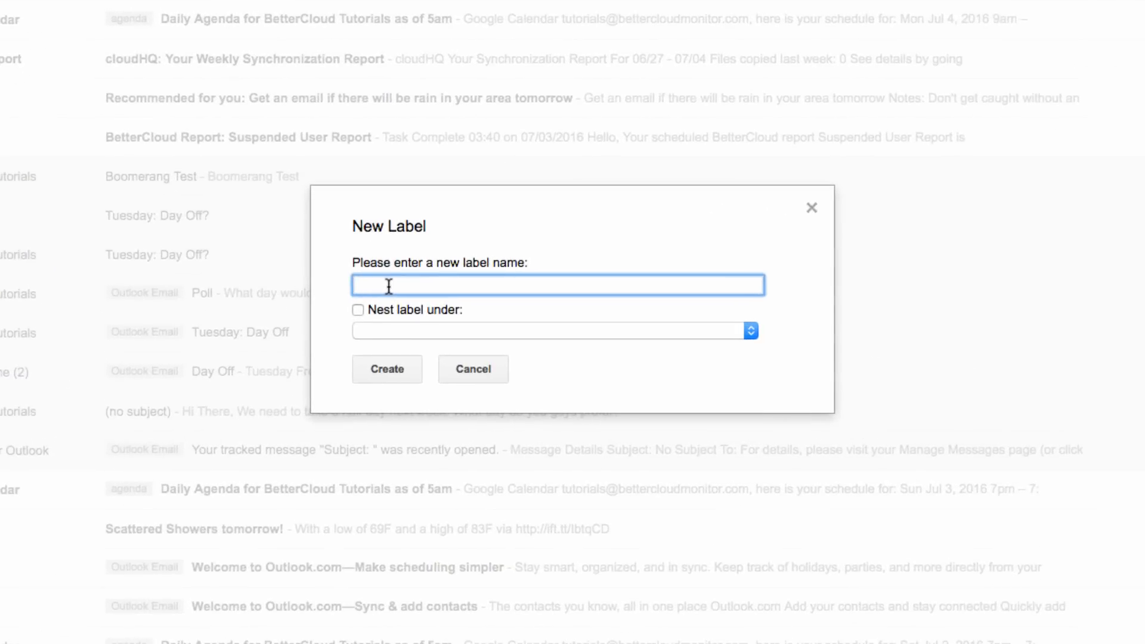
pyautogui.click(472, 368)
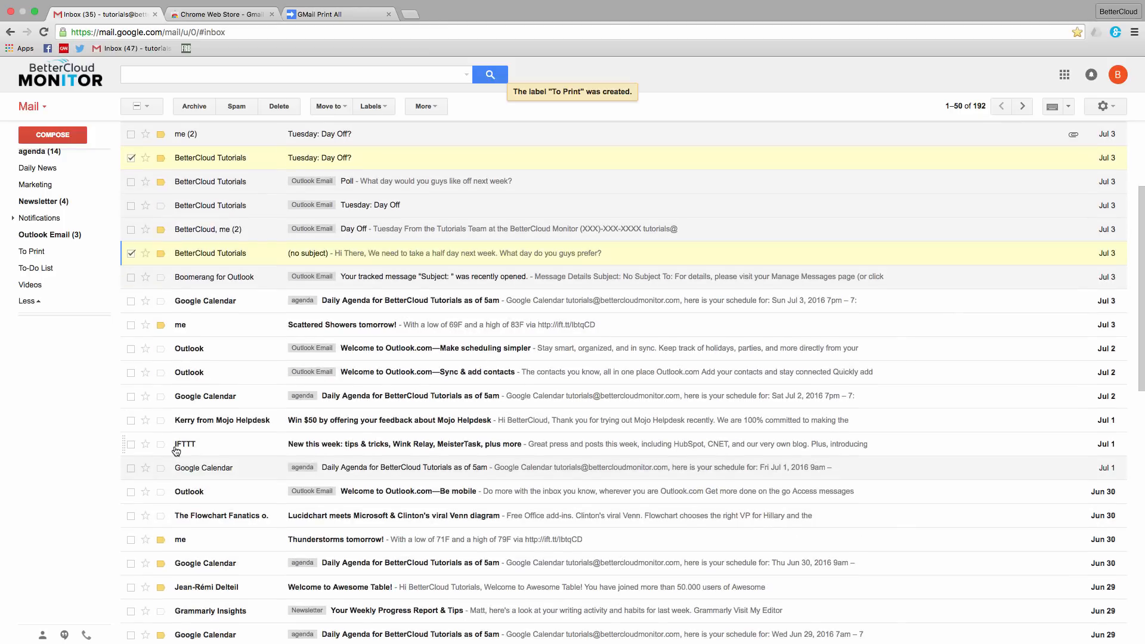
pyautogui.click(373, 106)
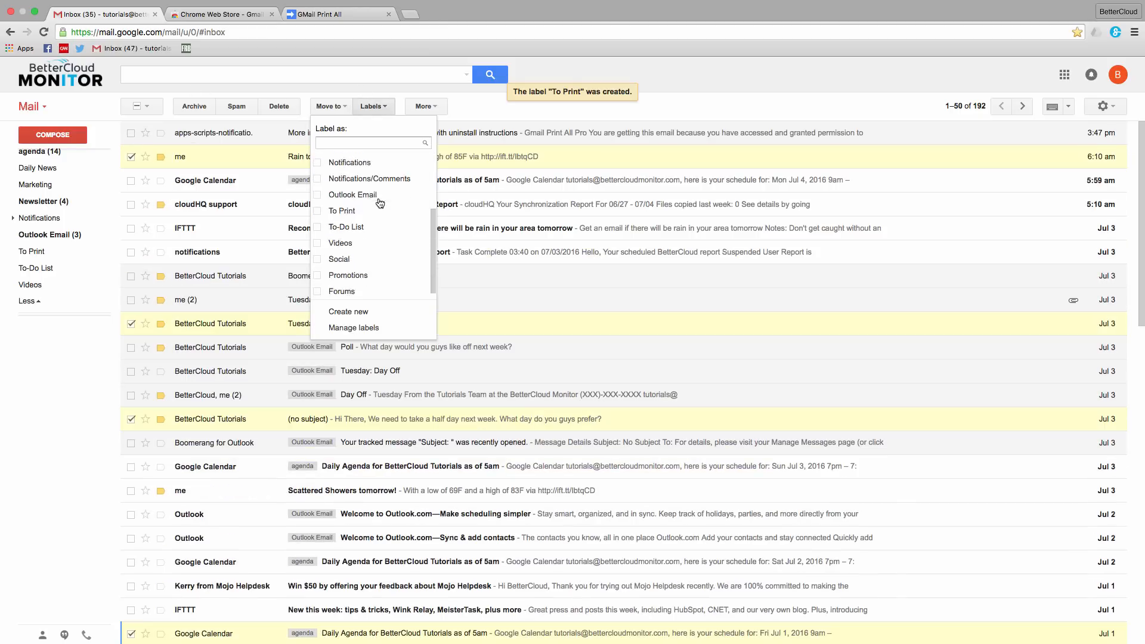
pyautogui.click(341, 210)
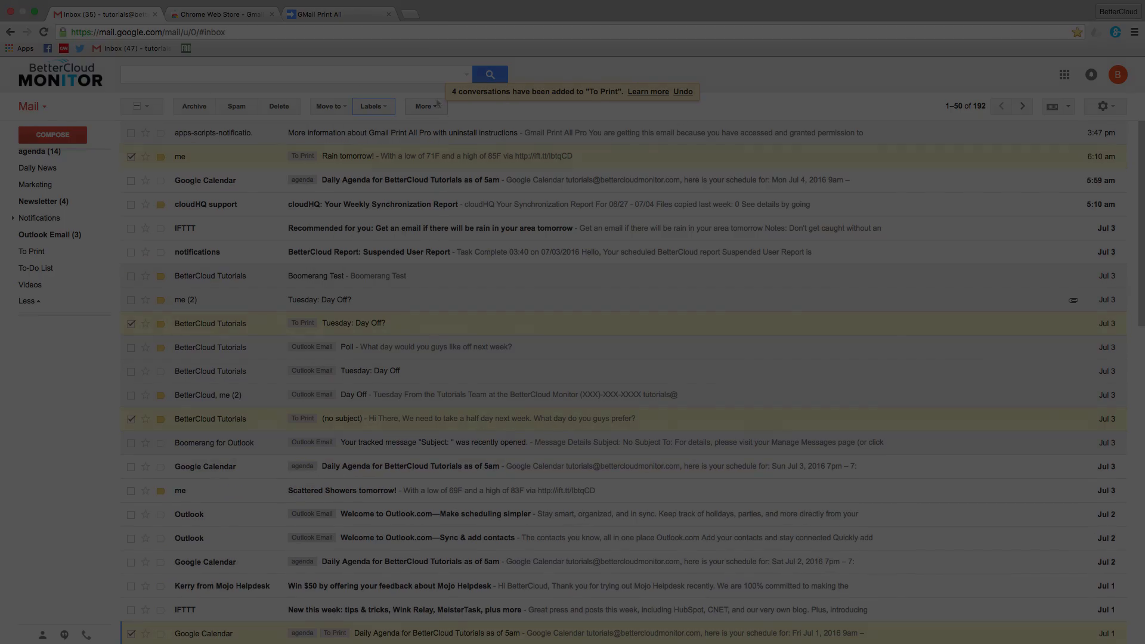
# - Export the 'To Print' label with attachments and in-line images via Create
pyautogui.click(319, 14)
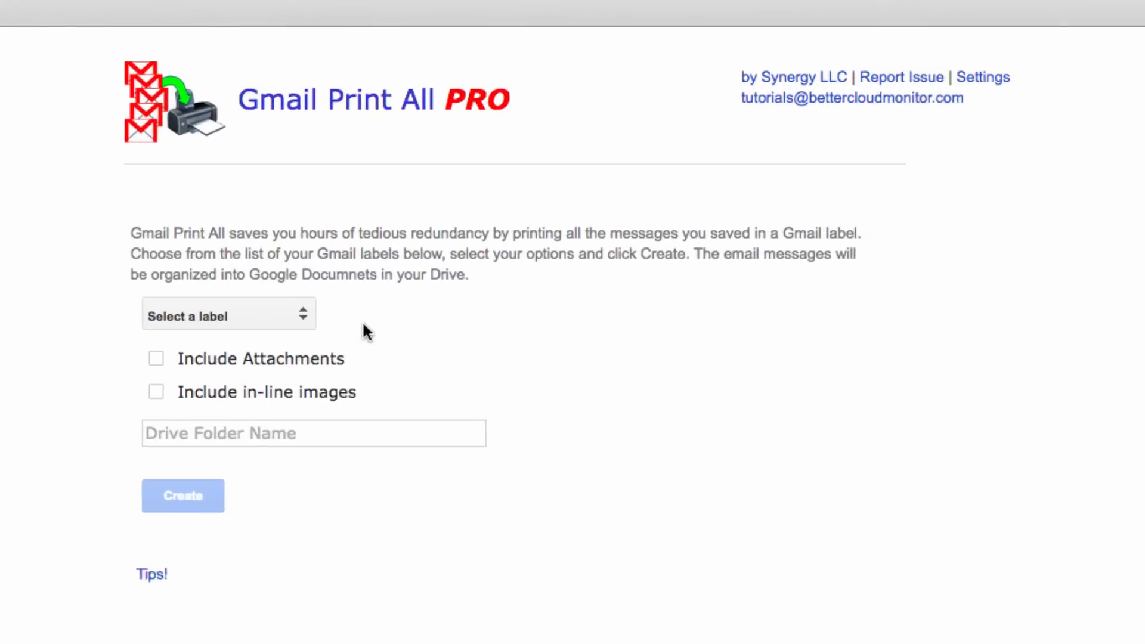
pyautogui.click(228, 314)
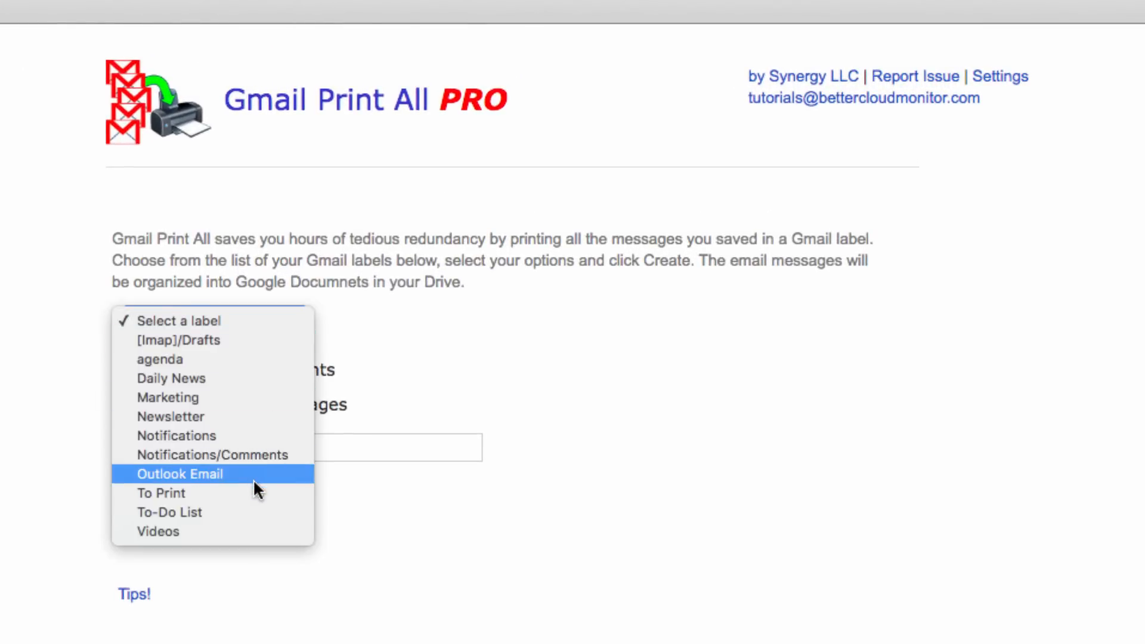
pyautogui.click(160, 493)
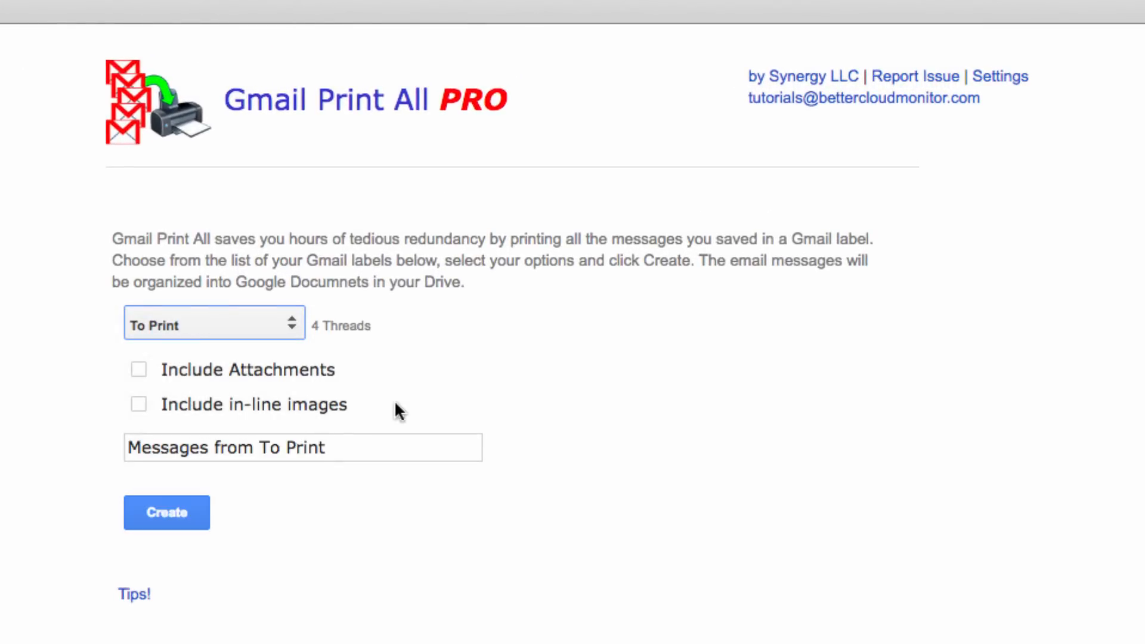
pyautogui.click(137, 368)
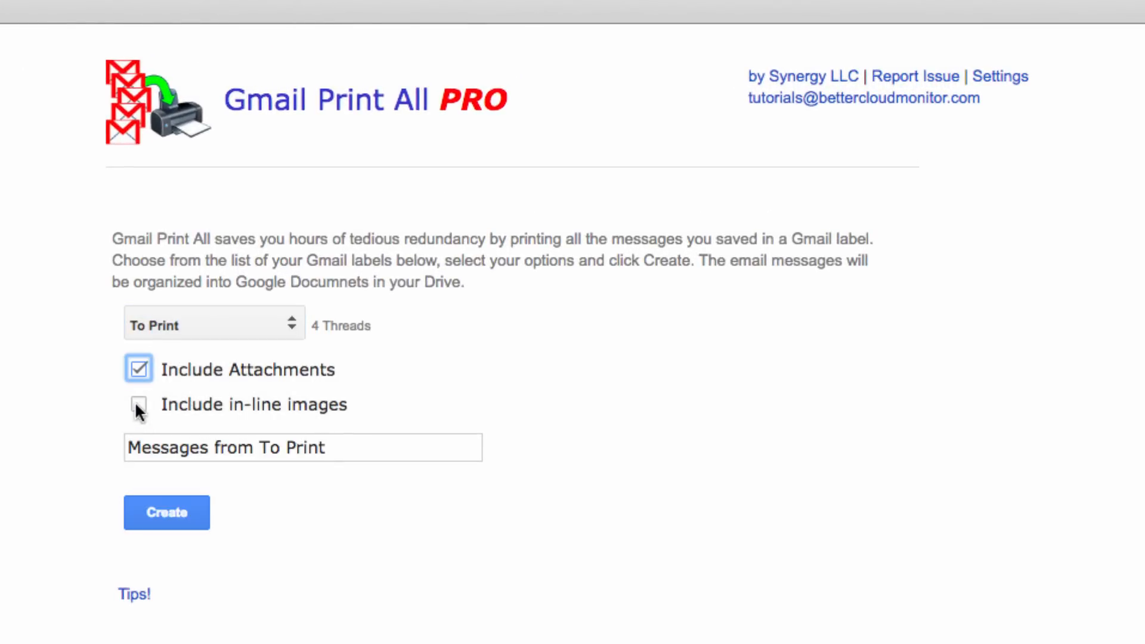
pyautogui.click(138, 404)
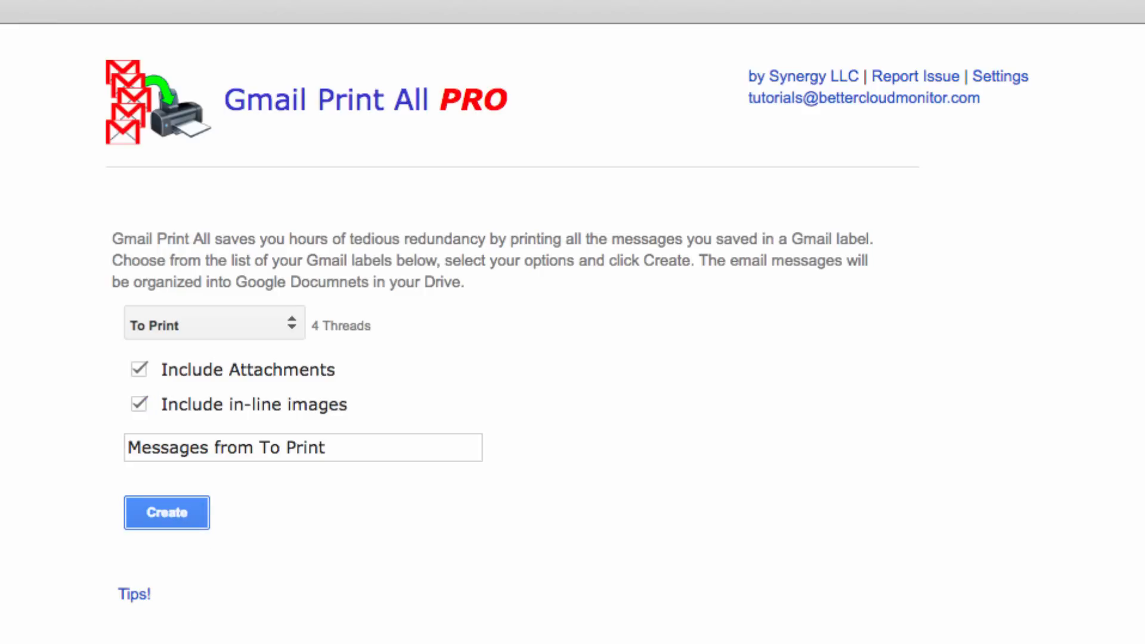
pyautogui.click(166, 511)
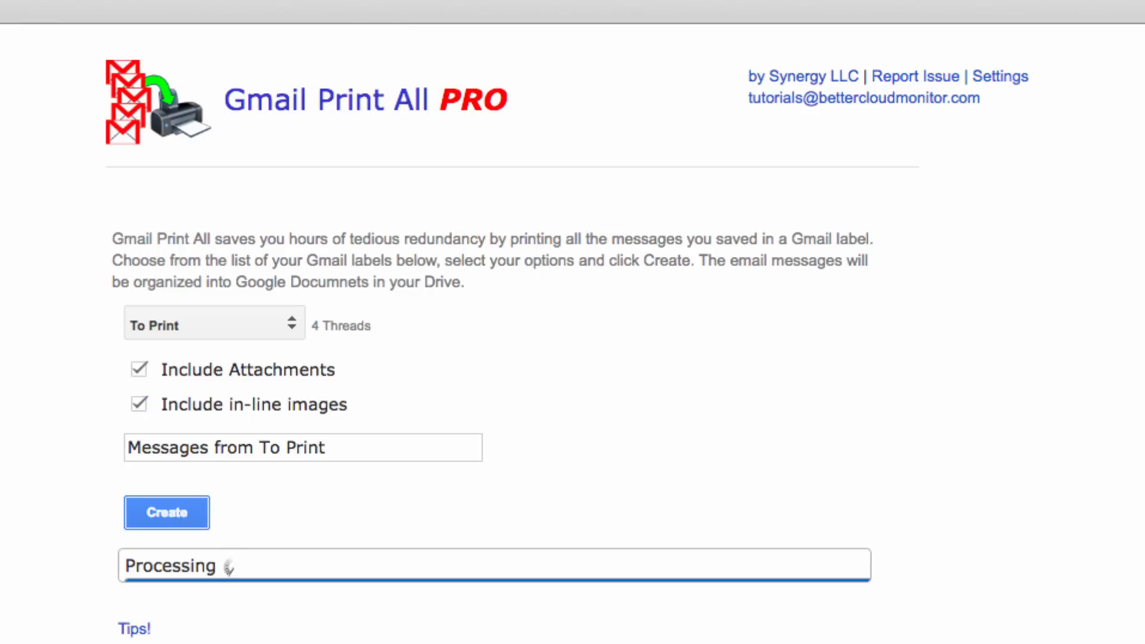